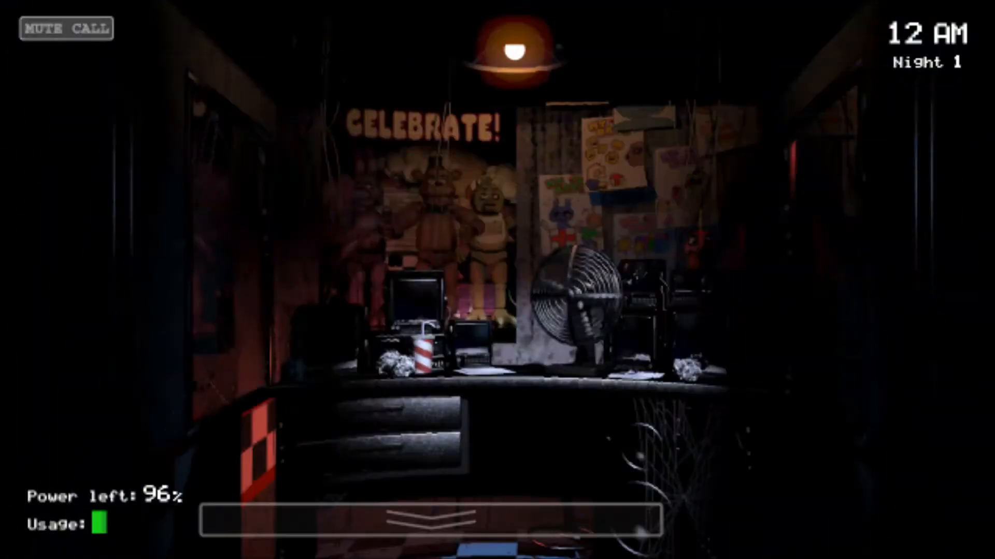
Raise and lower the security camera monitor several times to check the feeds.
click(444, 520)
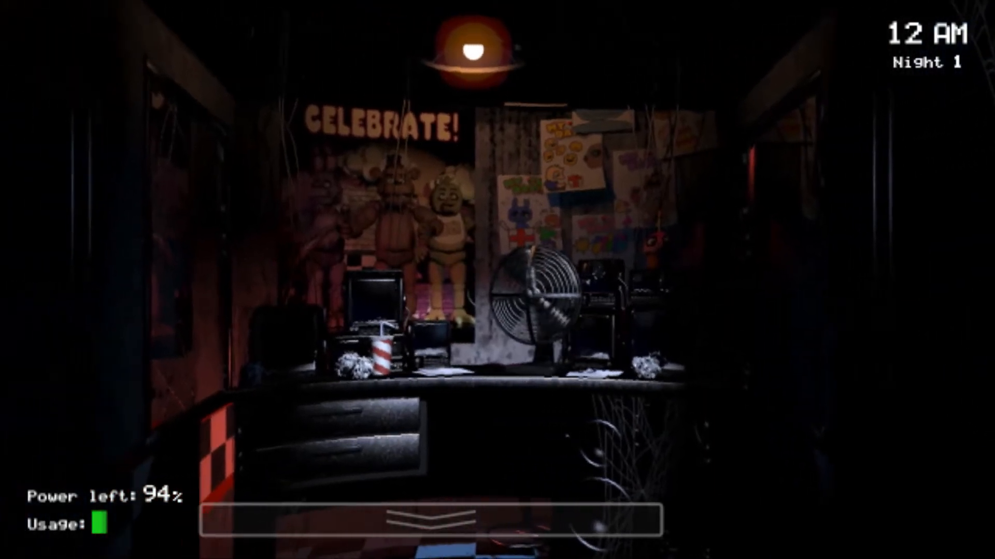
click(432, 513)
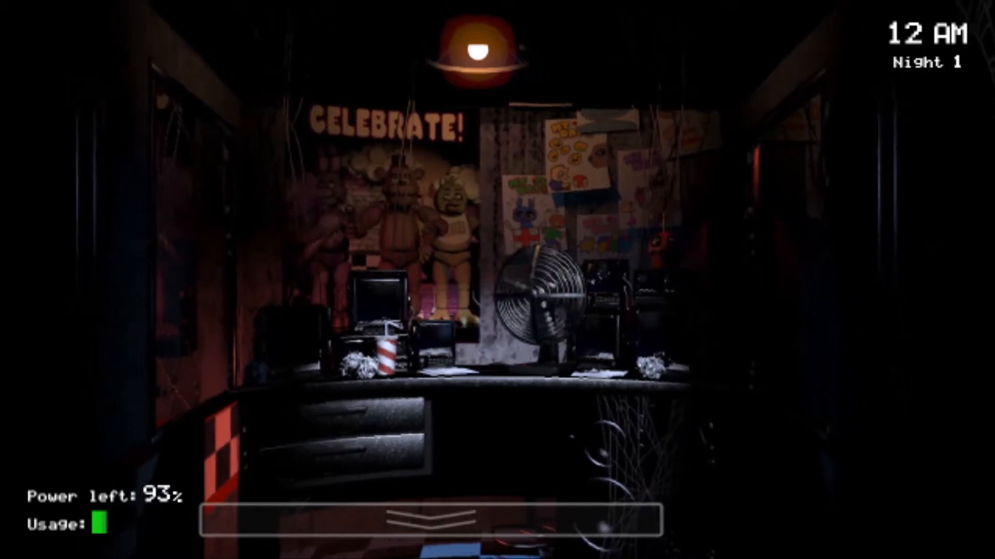
click(431, 520)
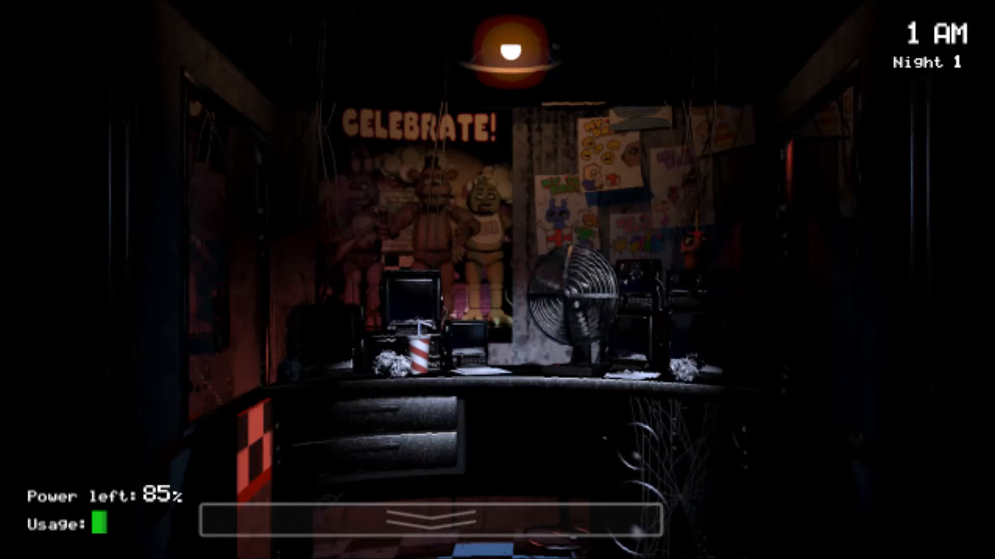
click(431, 517)
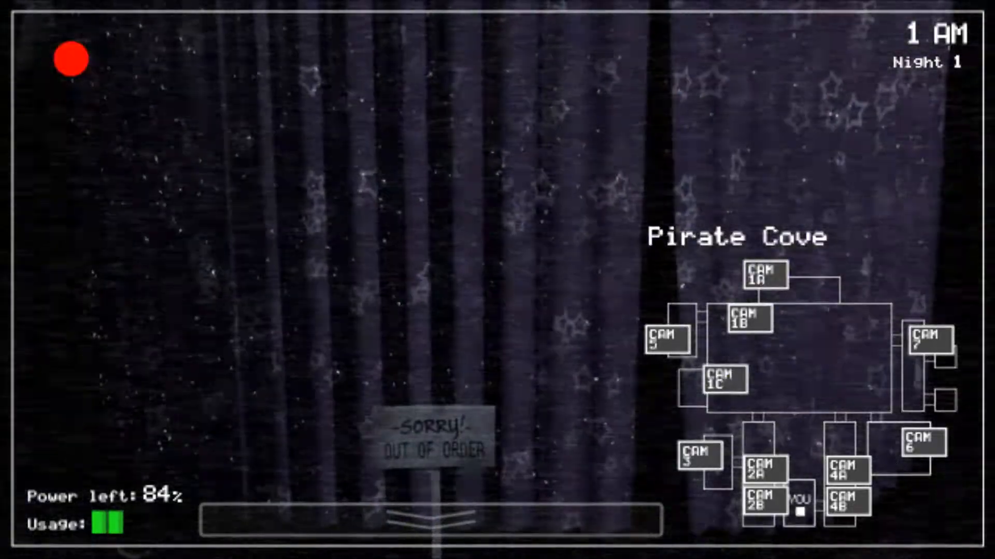
click(444, 517)
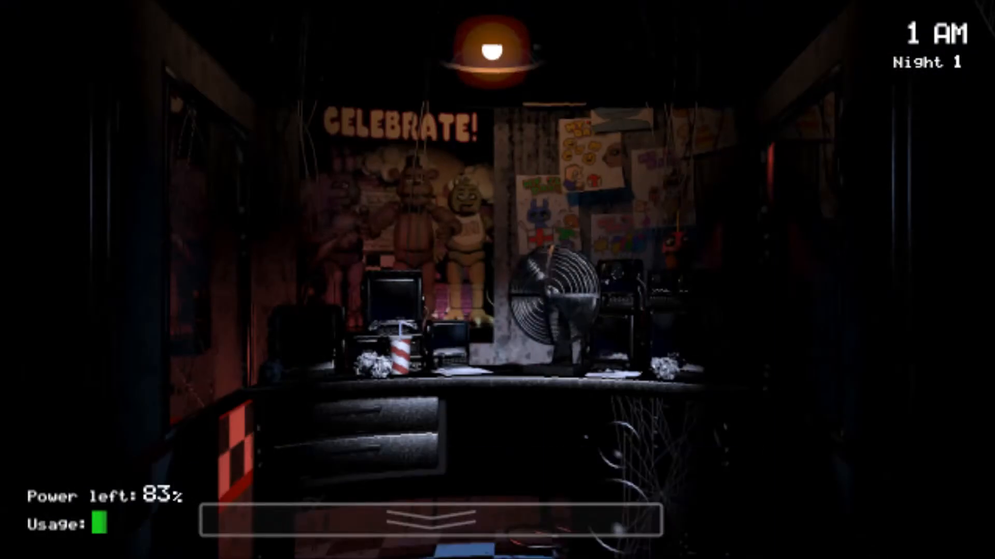
click(431, 520)
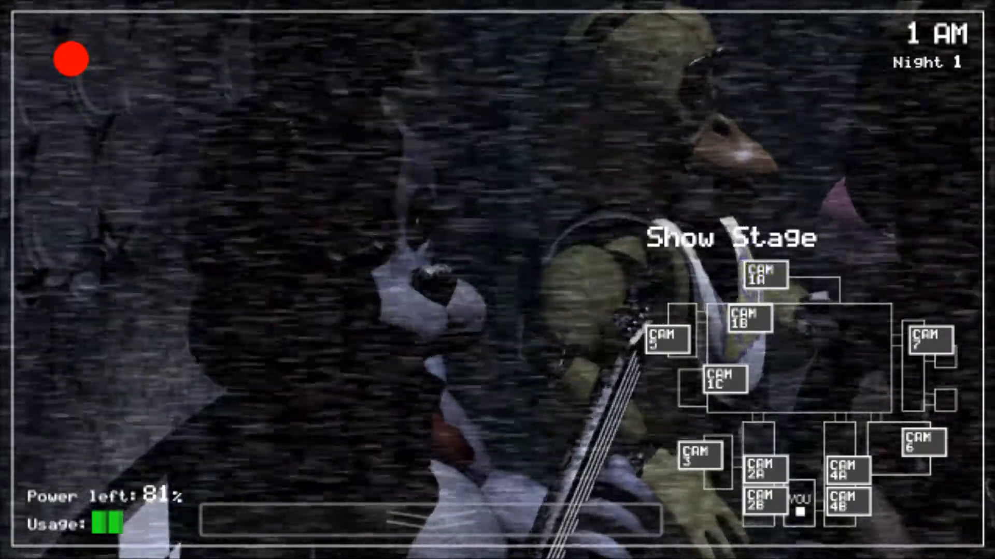
Check the Show Stage and Pirate Cove cameras, returning to the office after each.
click(444, 519)
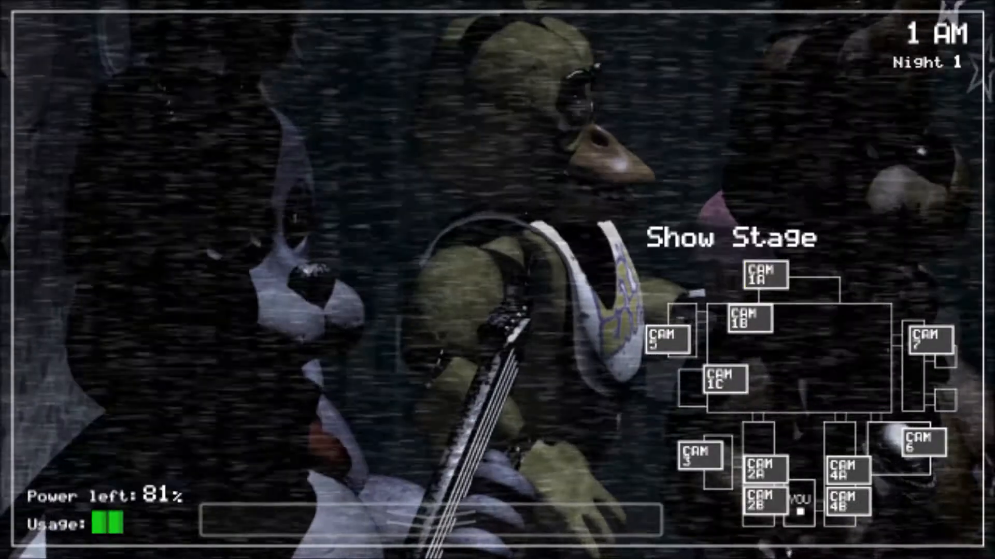
click(763, 274)
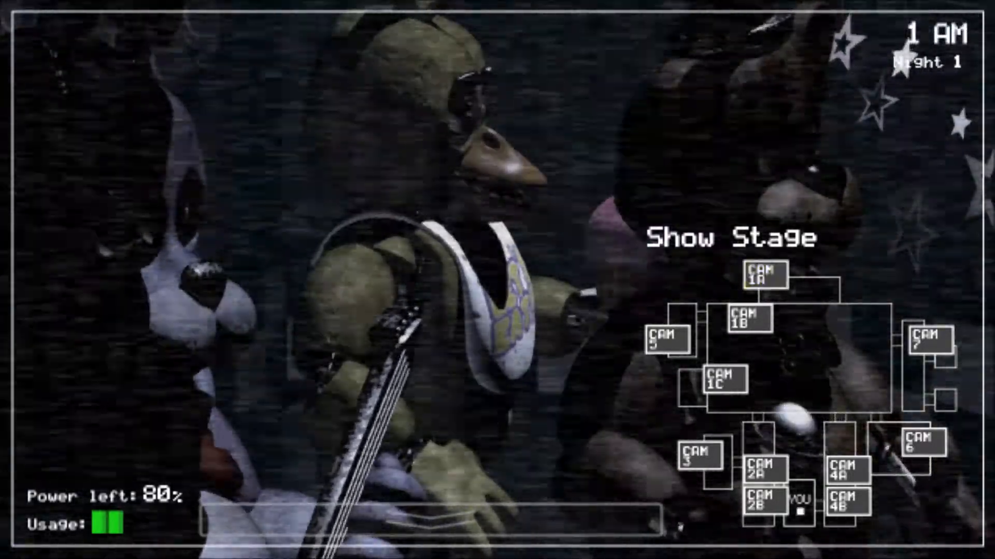
click(763, 276)
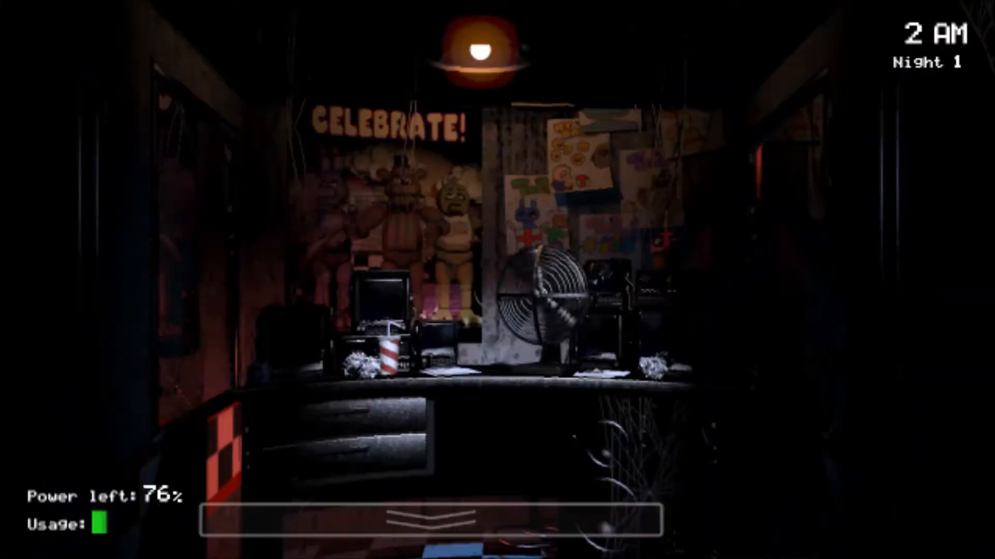
click(432, 520)
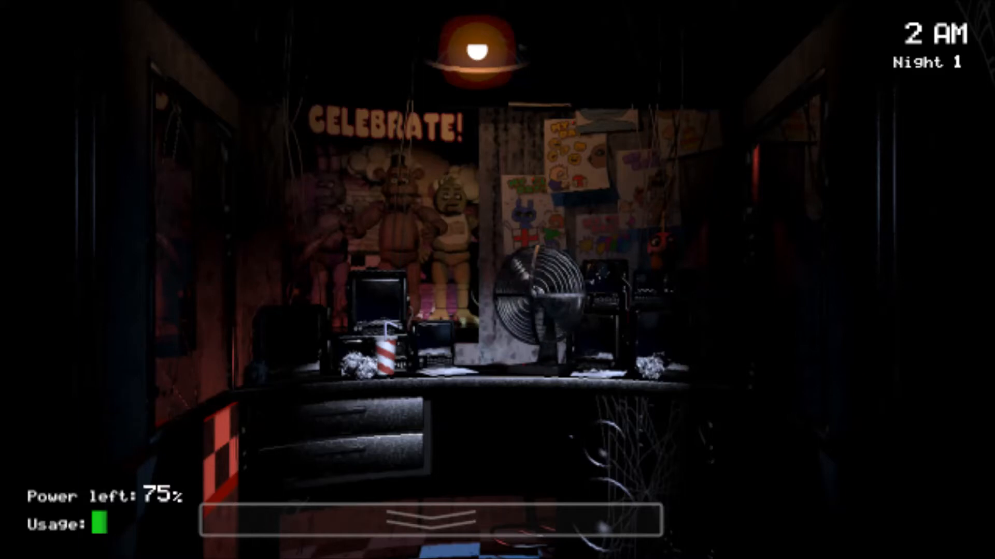
click(429, 514)
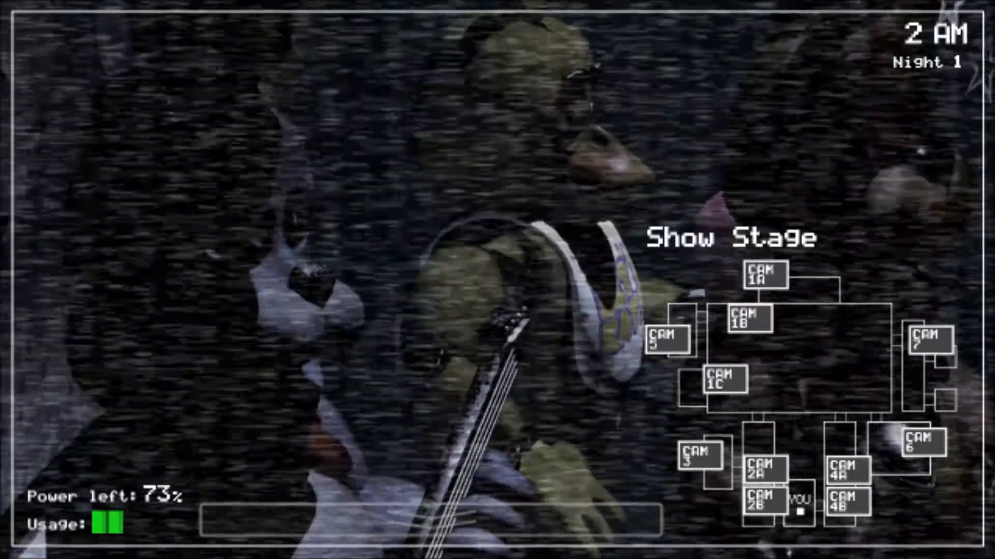
click(721, 380)
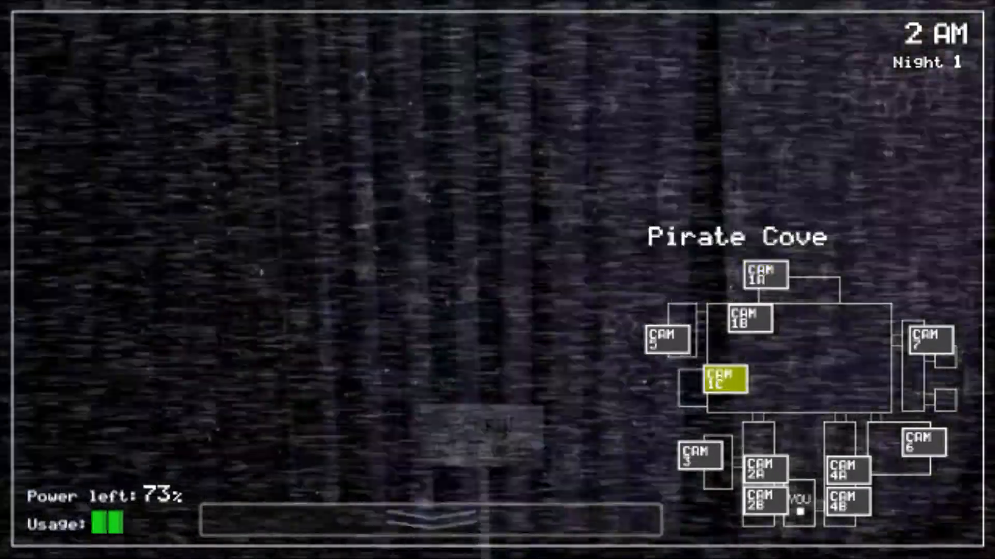
click(432, 517)
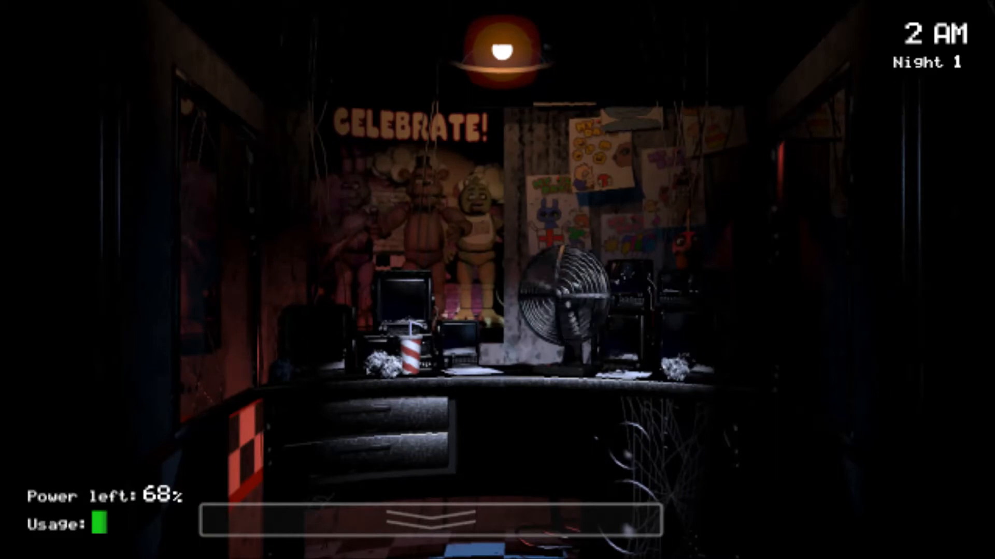
Pull up Show Stage, glance at Pirate Cove, then switch back to Show Stage.
click(444, 517)
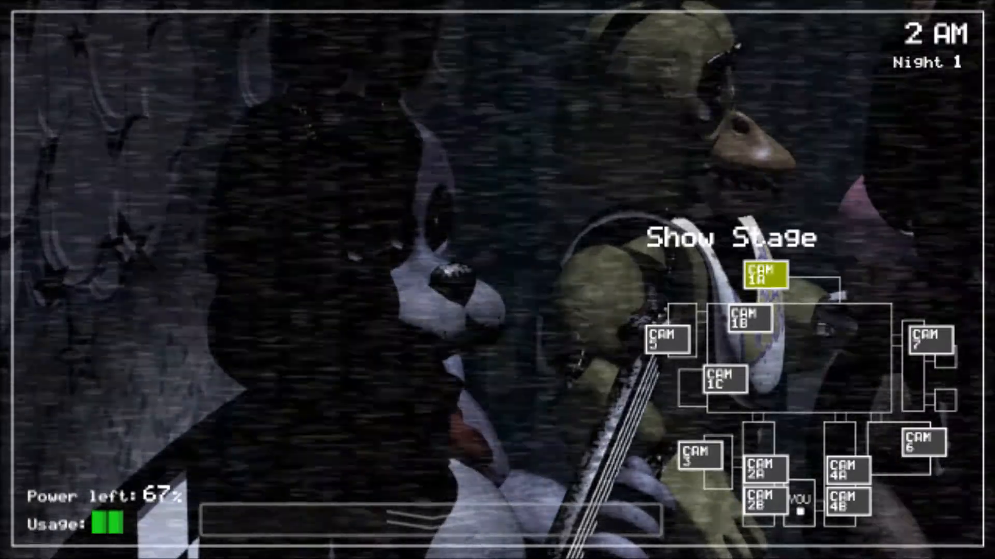
click(721, 380)
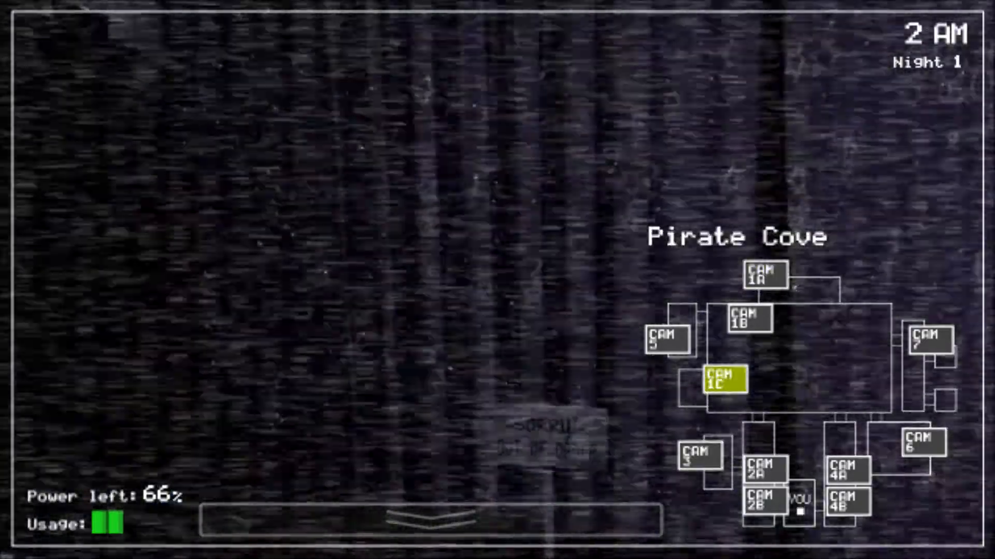
click(438, 518)
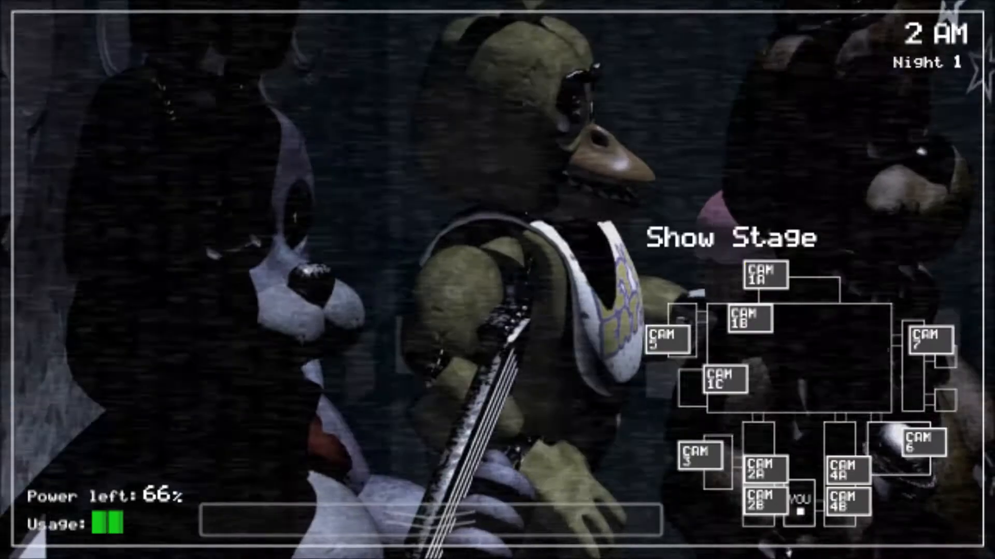
click(763, 274)
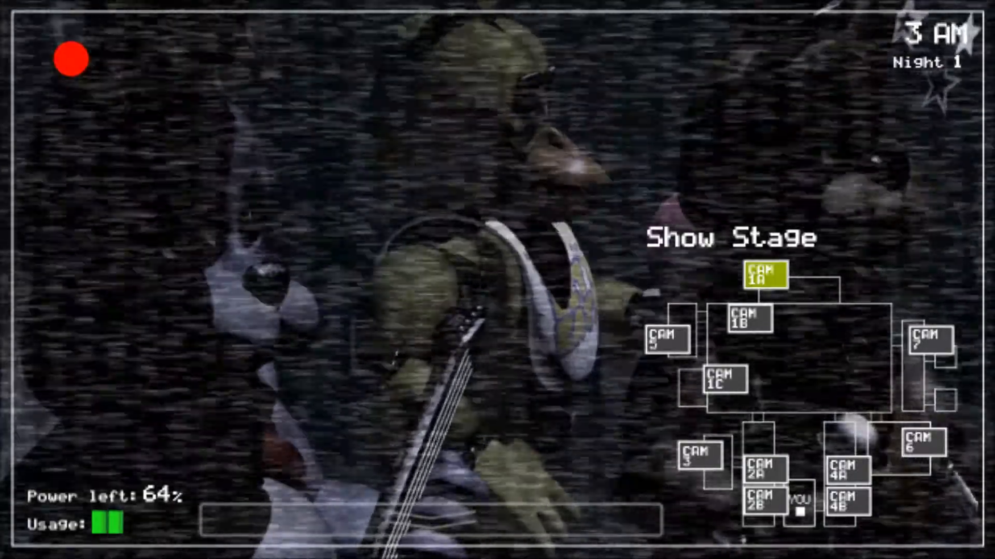
Check the Backstage and Pirate Cove feeds, then lower the monitor back to the office.
click(435, 517)
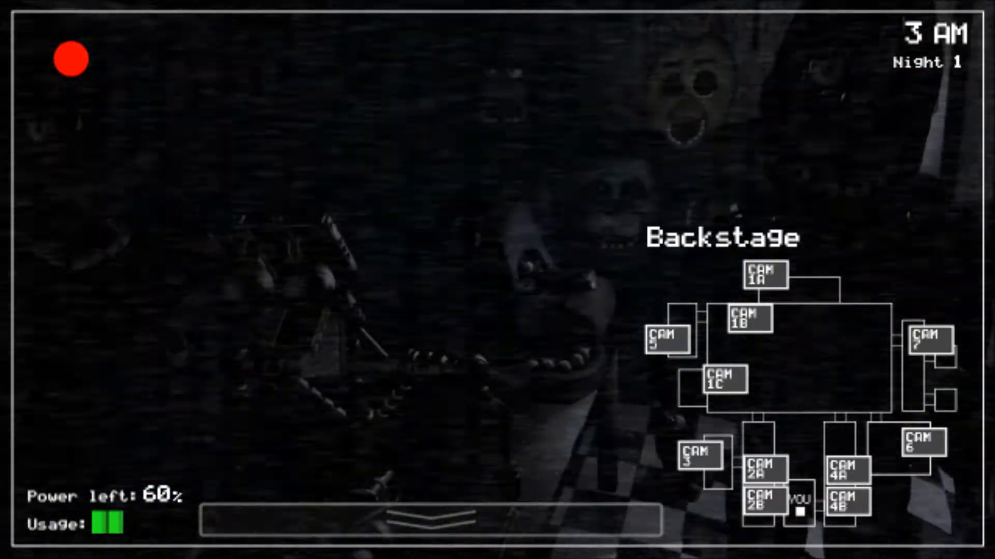
click(666, 339)
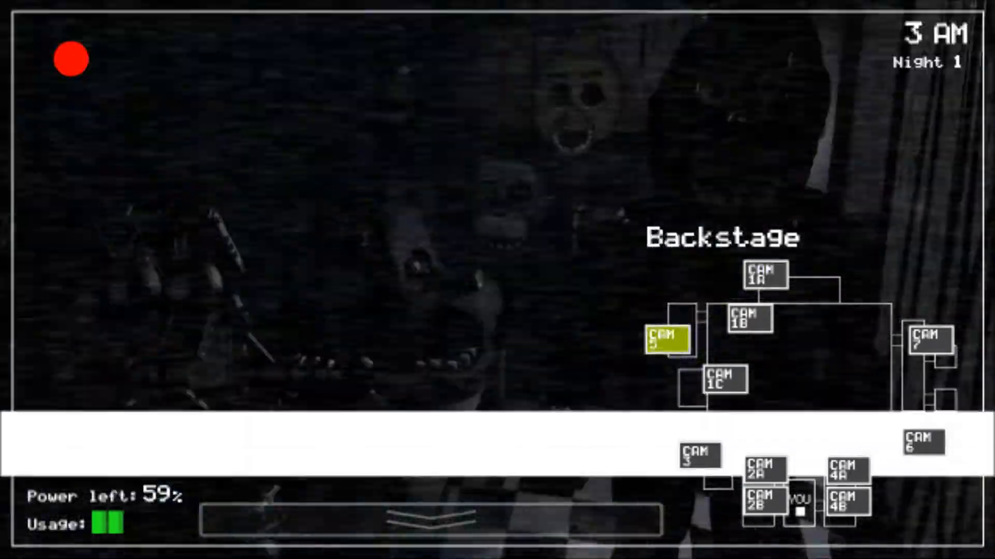
click(385, 519)
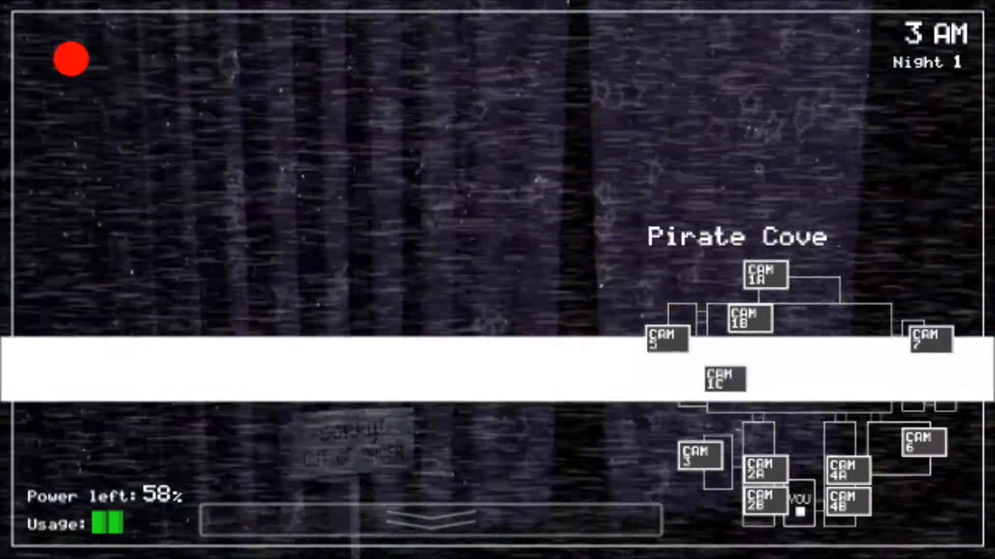
click(436, 519)
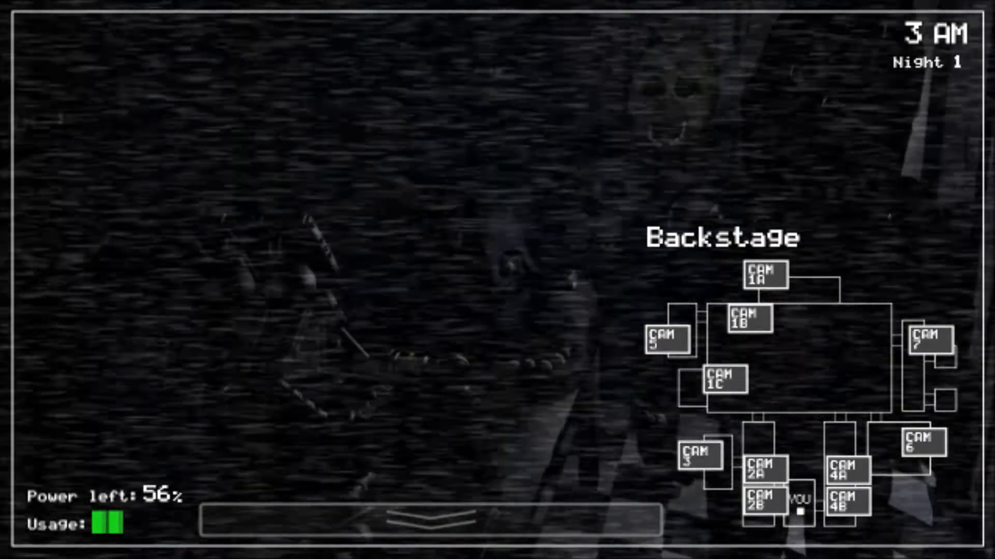
click(667, 337)
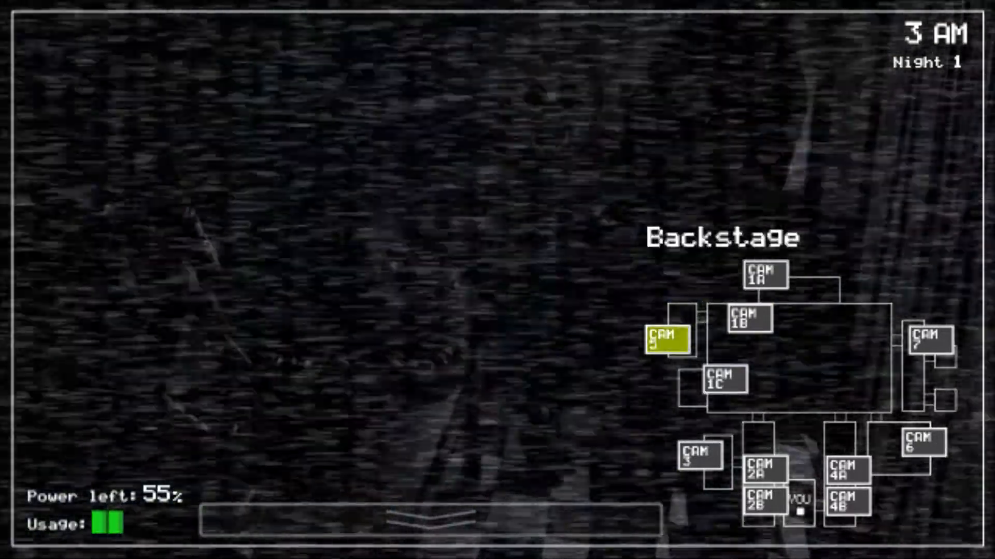
click(666, 336)
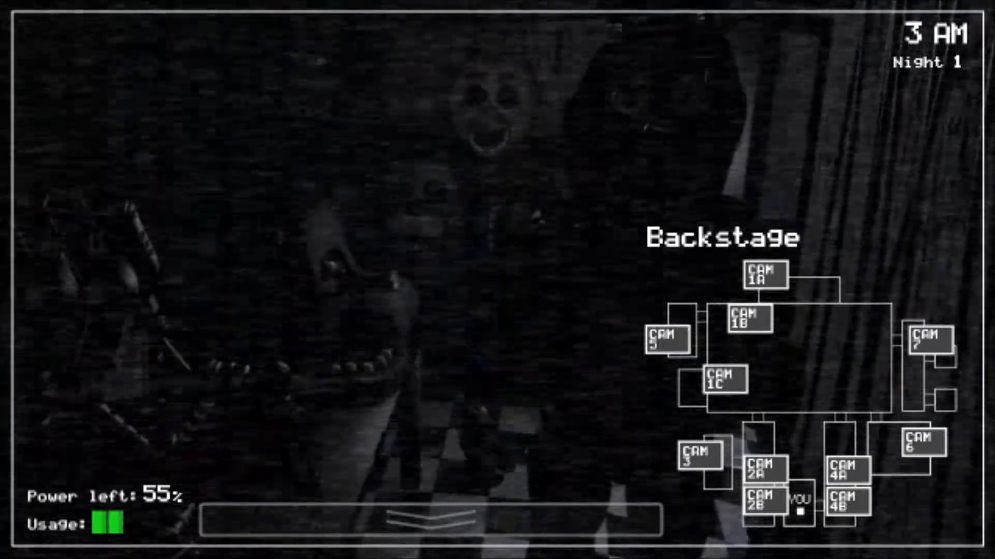
click(666, 338)
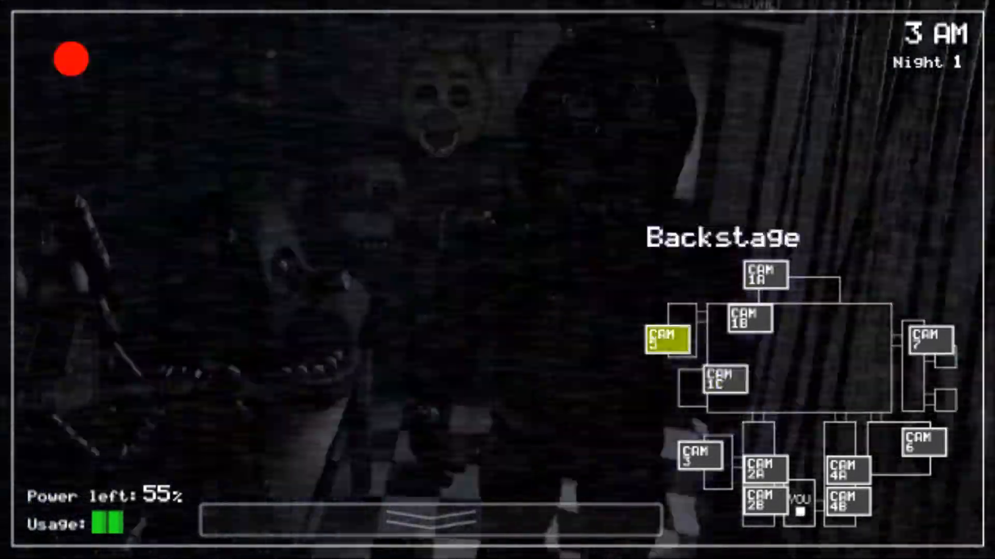
click(438, 514)
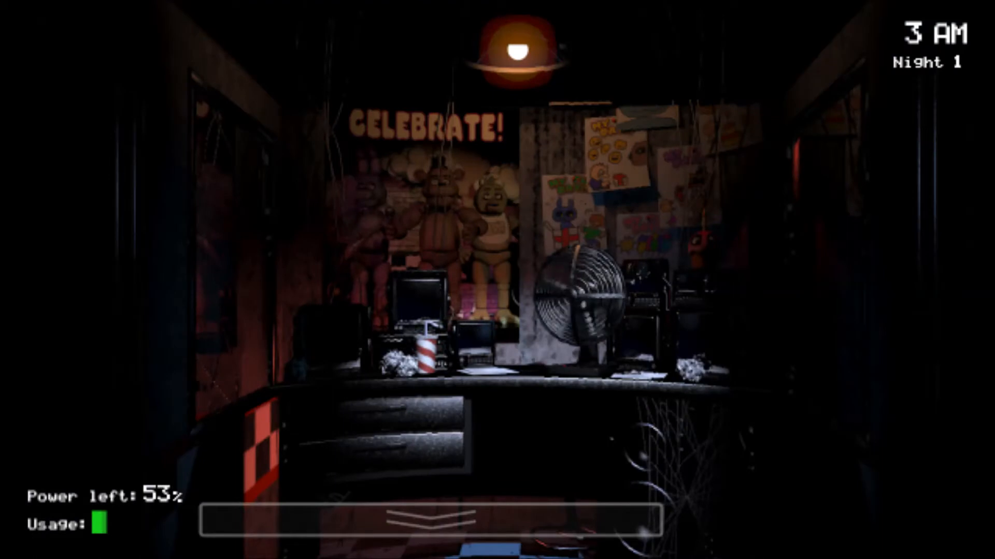
Flip through the Backstage and Pirate Cove cameras, then lower the monitor at 4 AM.
click(428, 520)
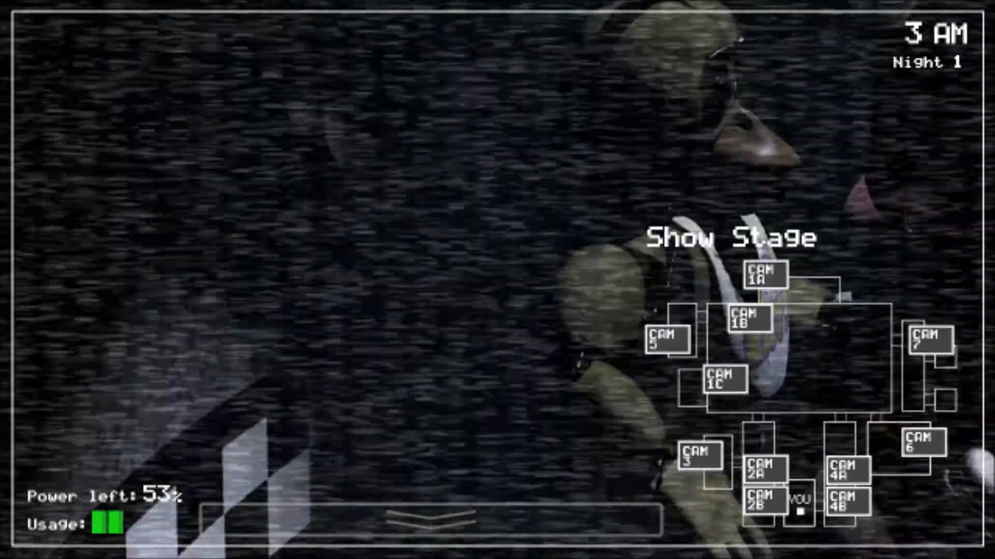
click(722, 379)
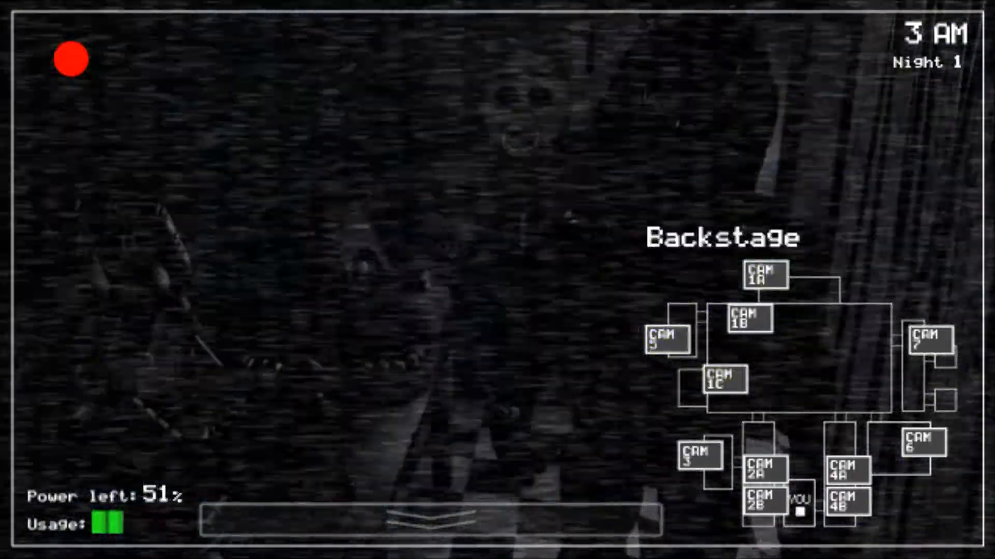
click(438, 515)
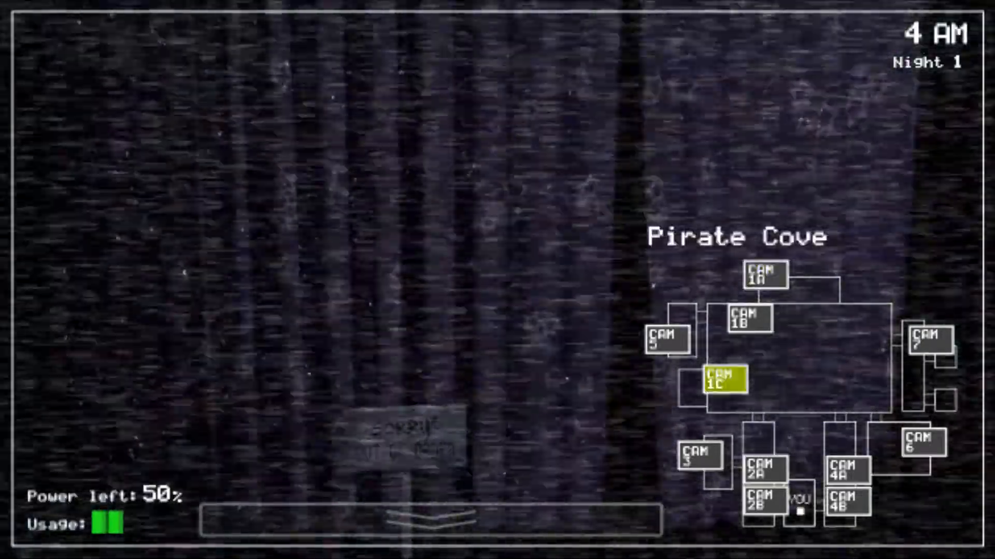
click(763, 274)
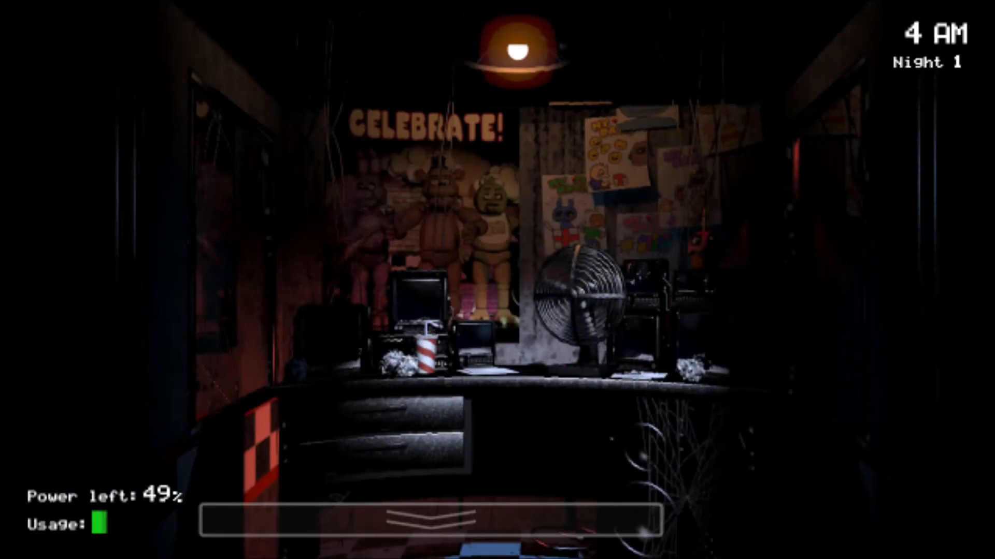
Cycle the Show Stage, Backstage, Pirate Cove and West Hall cameras, ending on Show Stage.
click(429, 520)
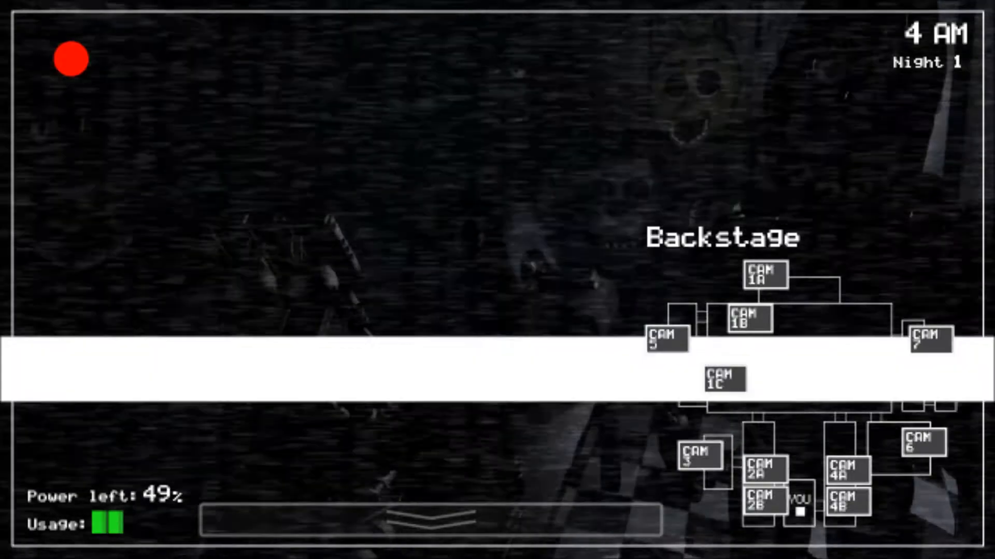
click(764, 275)
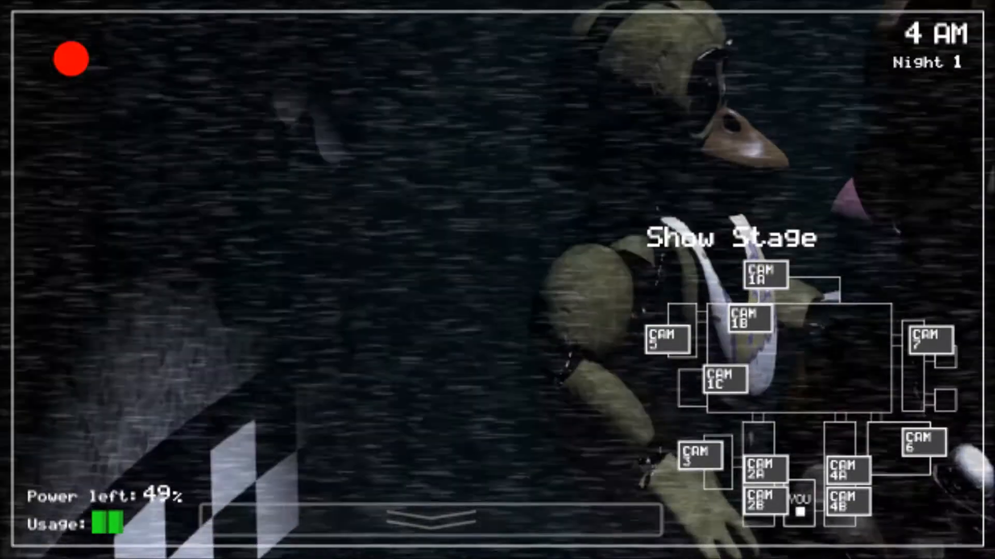
click(665, 339)
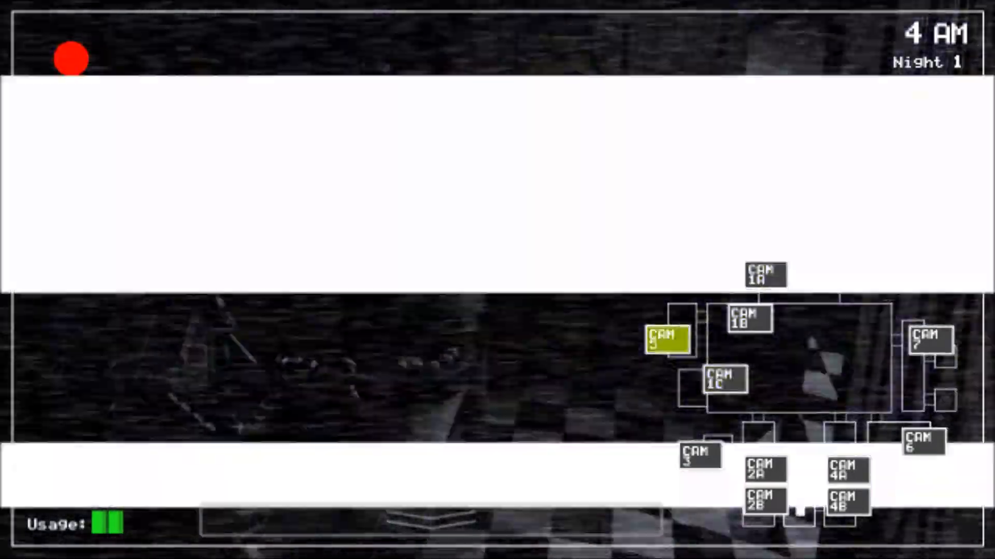
click(724, 380)
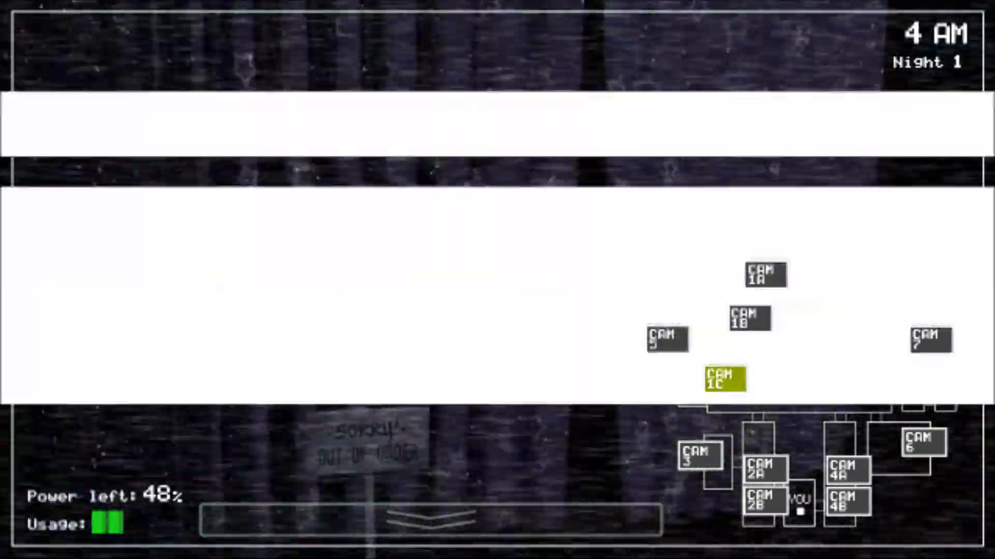
click(765, 472)
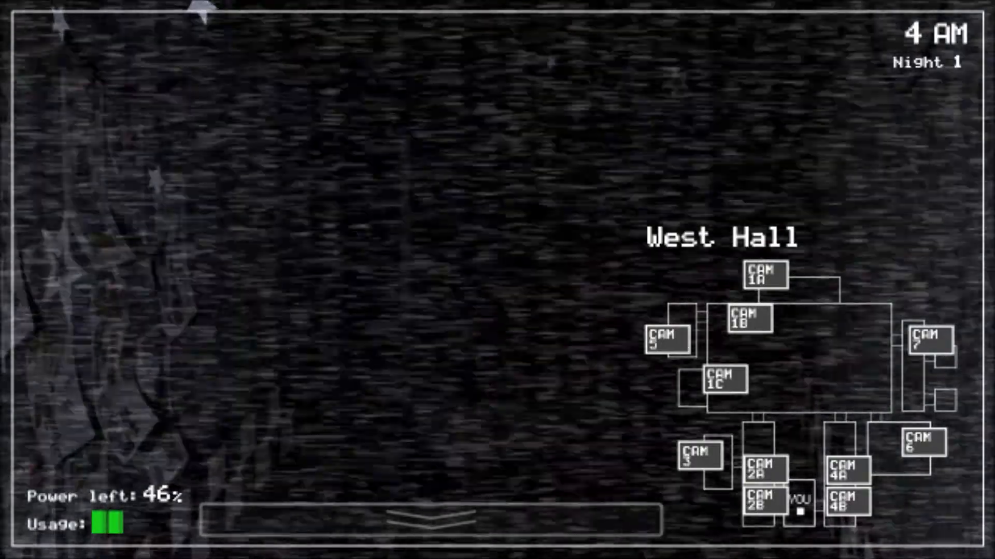
click(763, 274)
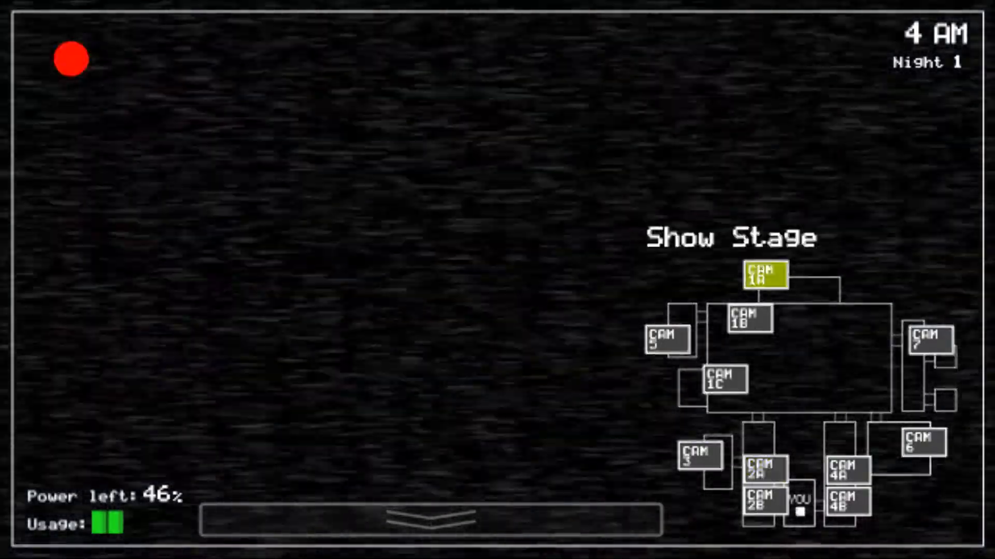
Lower the monitor, briefly view the Dining Area camera, then return to the office.
click(430, 519)
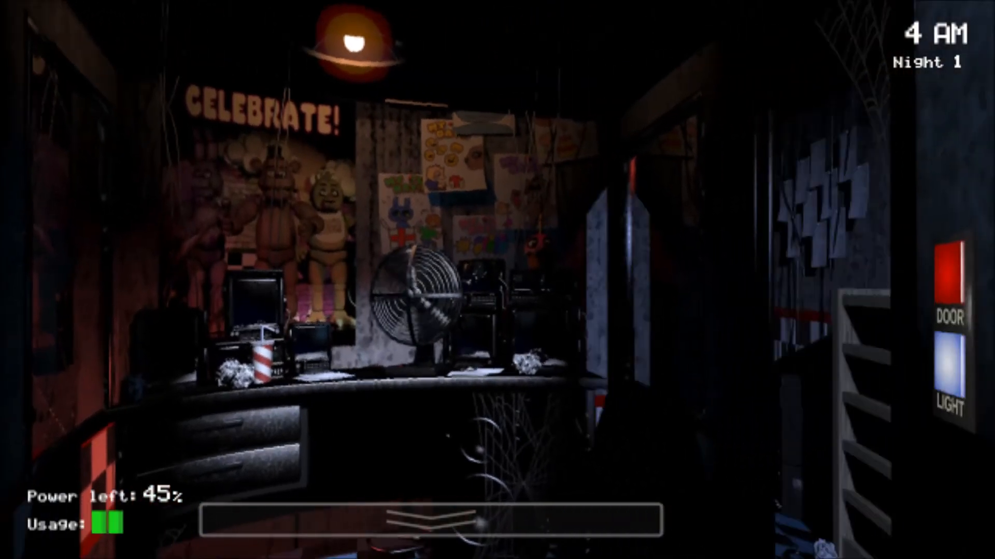
click(431, 520)
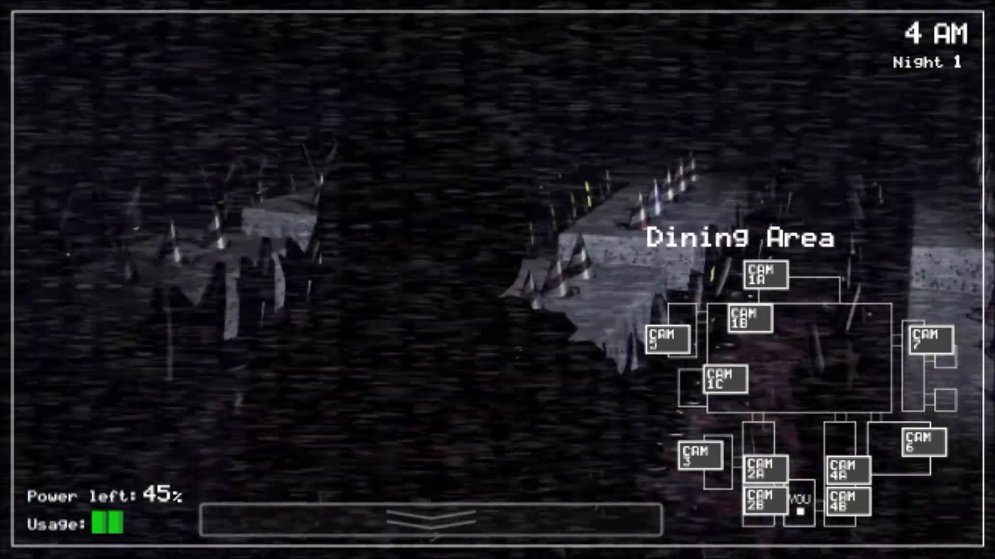
click(432, 519)
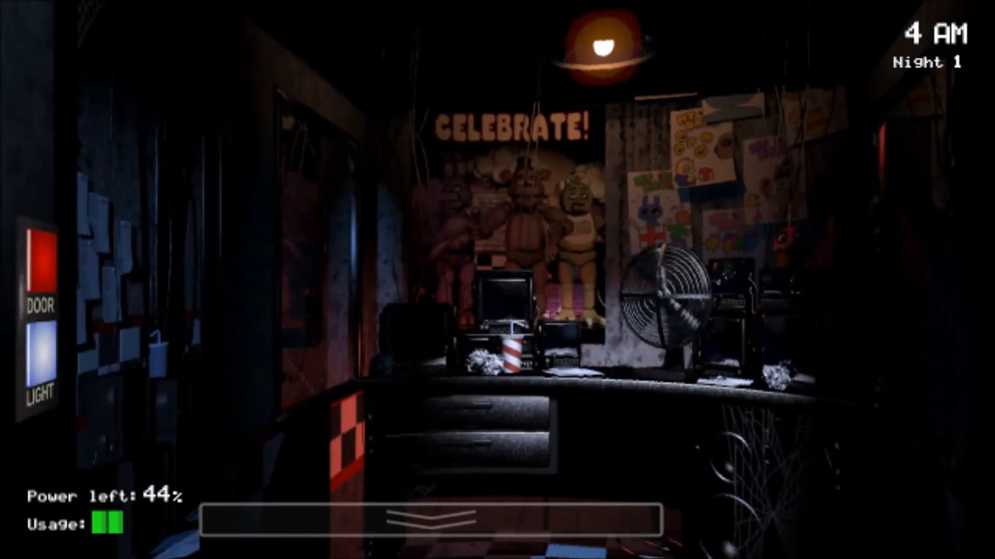
View the West Hall camera, lower the monitor, and close the left door at 42% power.
click(40, 364)
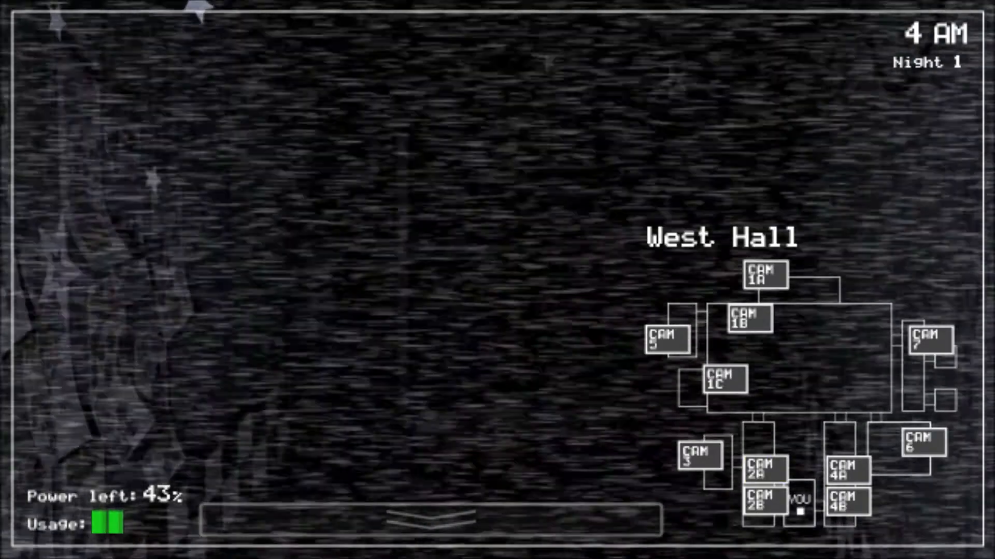
click(762, 501)
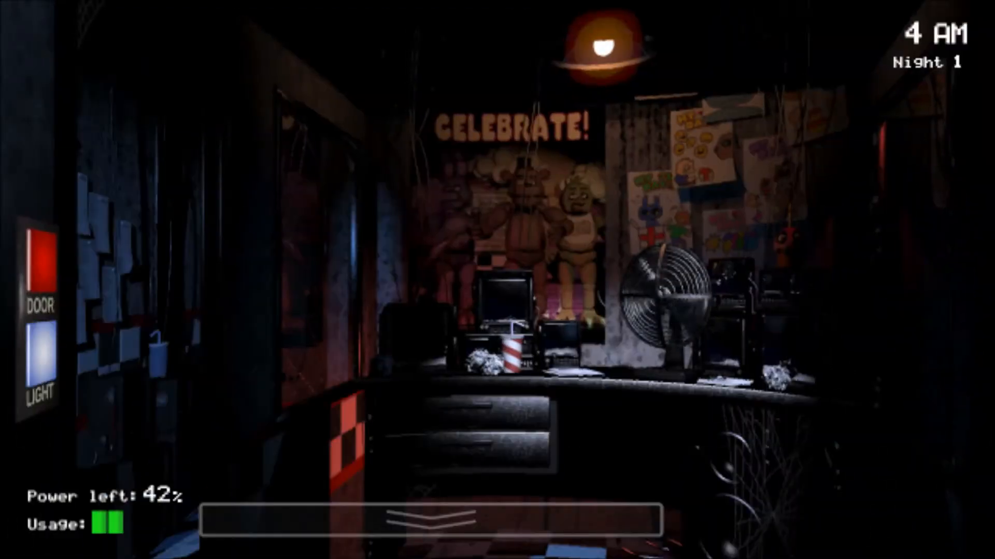
click(40, 254)
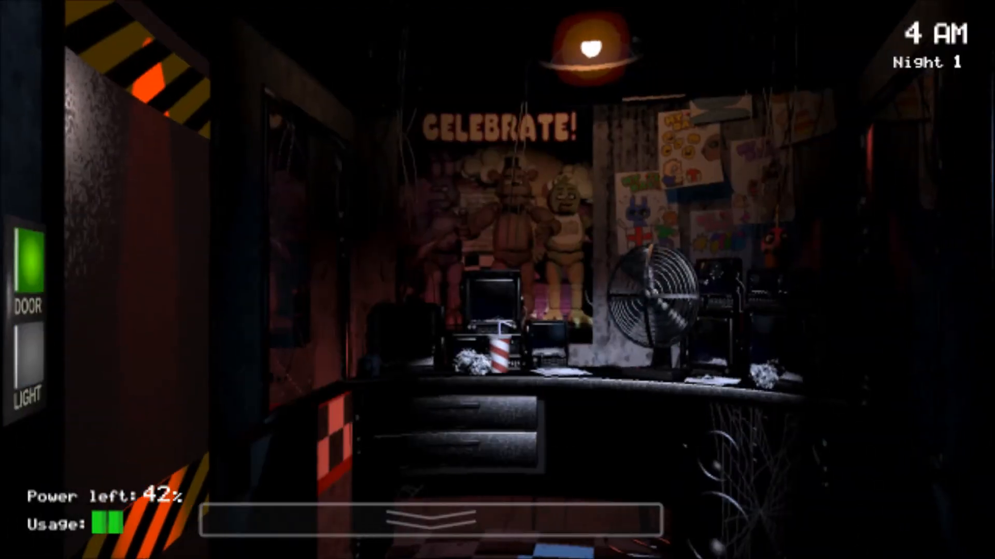